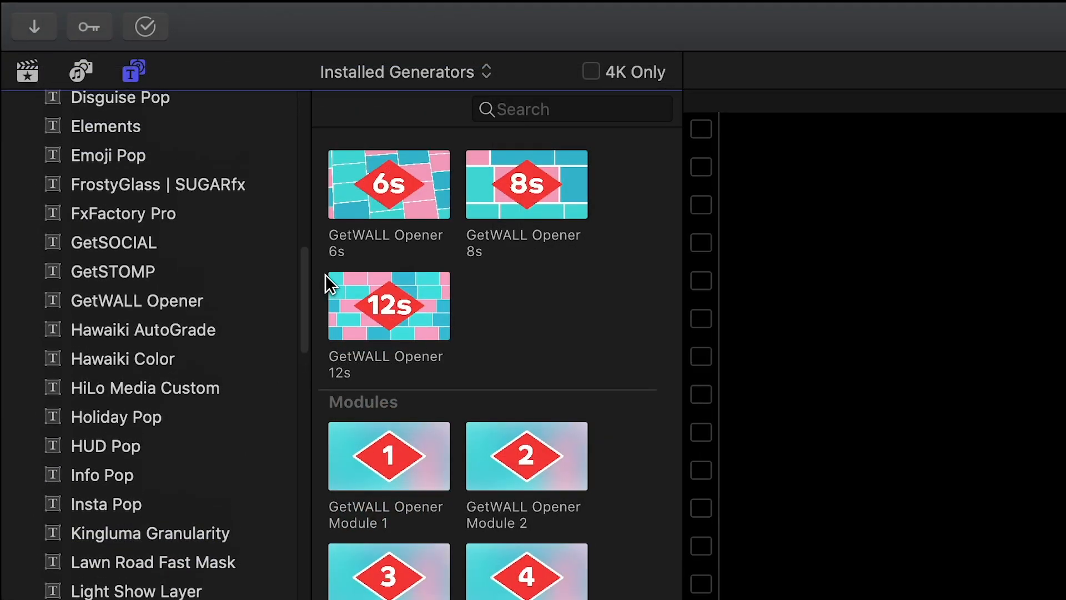
# - Choose the GetWALL Opener 12s generator from the GetWALL Opener collection
pyautogui.click(136, 300)
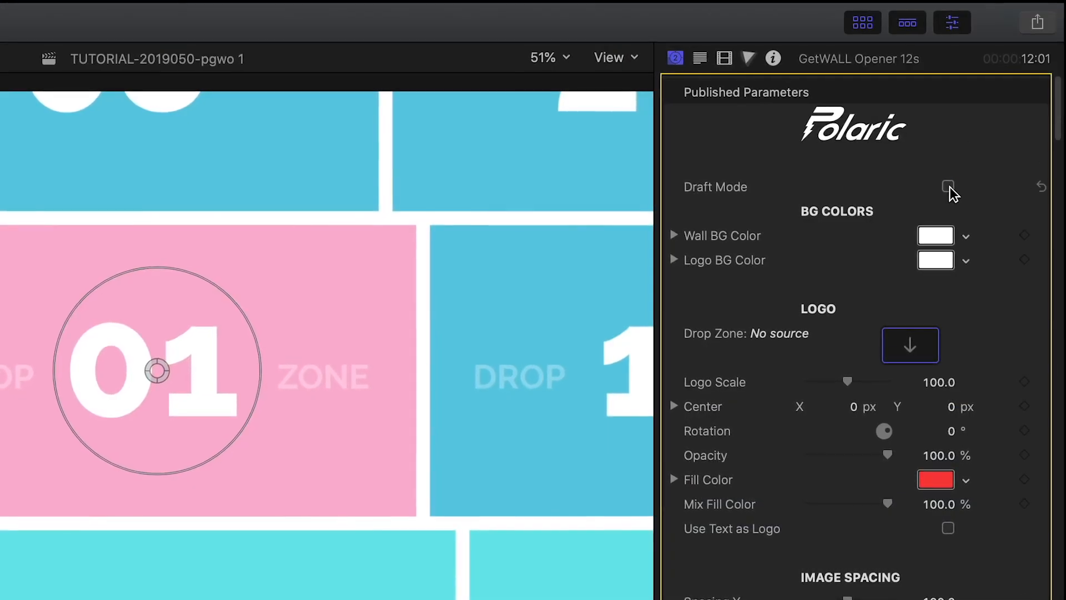
# - Toggle Draft Mode on the generator and review the empty DZ image wells
pyautogui.click(947, 187)
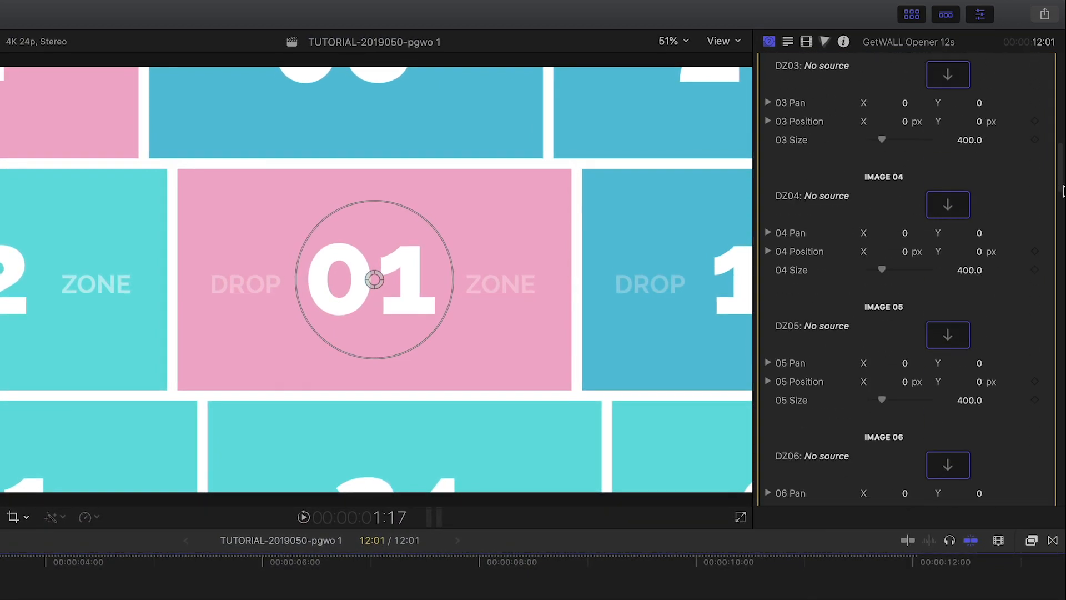
pyautogui.scroll(-3)
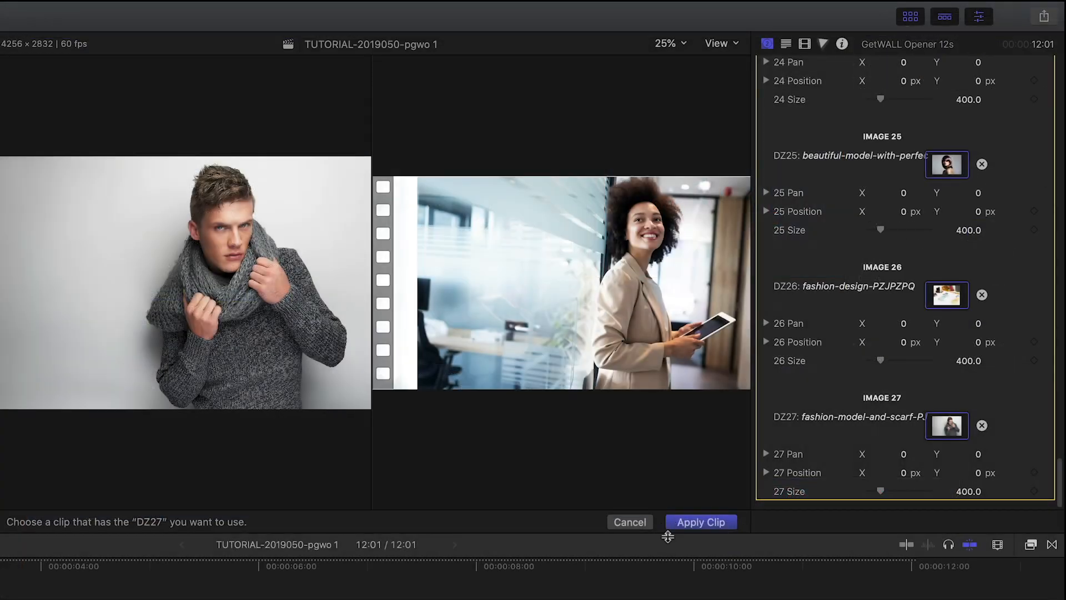
# - Apply the chosen fashion photo to drop zone 27, completing the wall
pyautogui.click(700, 521)
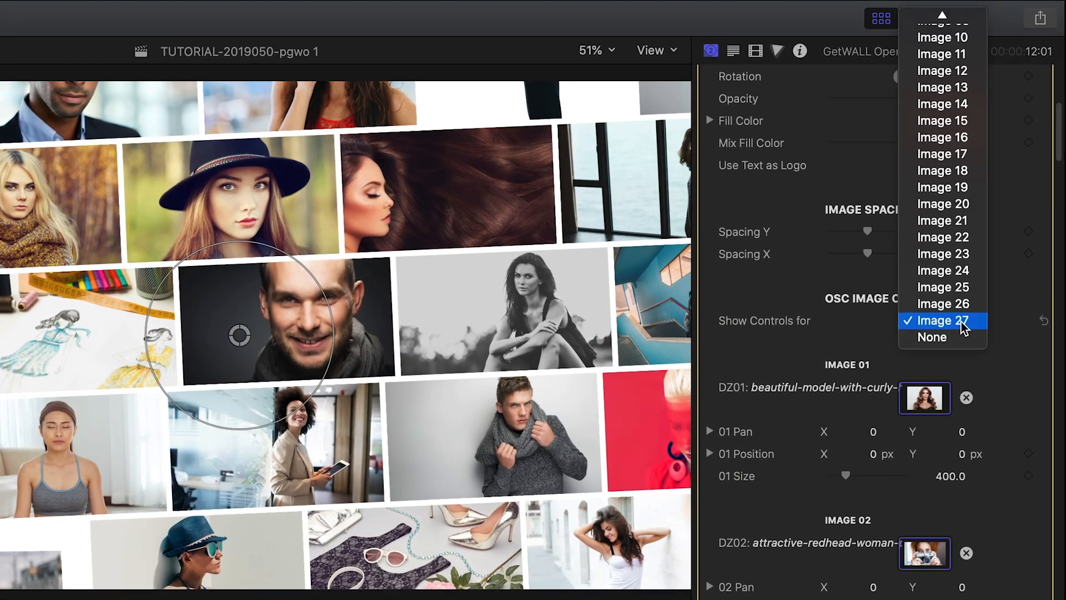
# - Set the OSC Image Controls' Show Controls target to Image 11
pyautogui.click(942, 87)
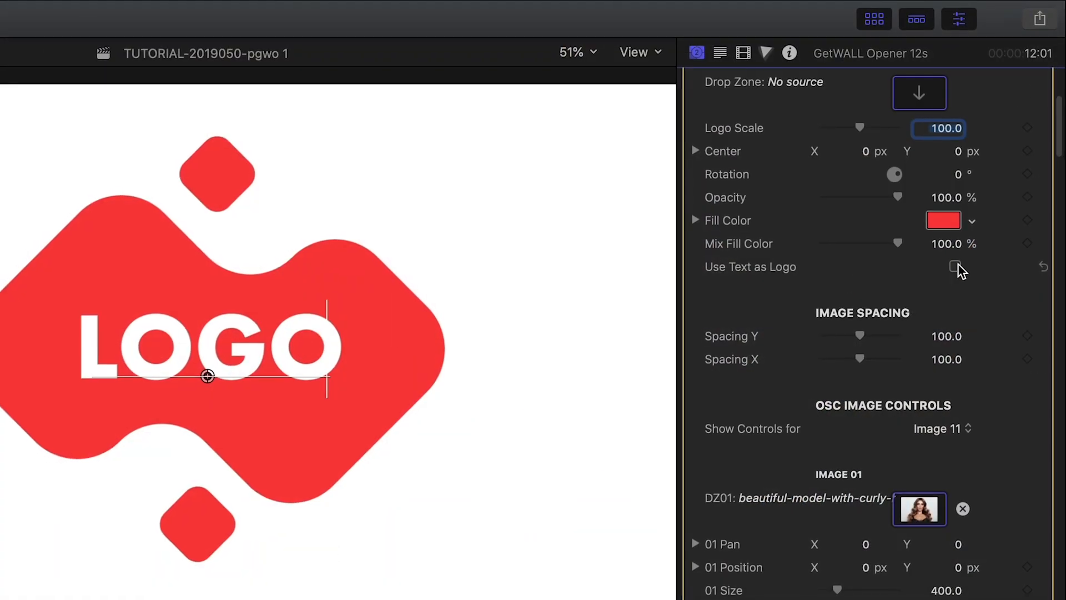
# - Enable Use Text as Logo in the Logo settings
pyautogui.click(956, 266)
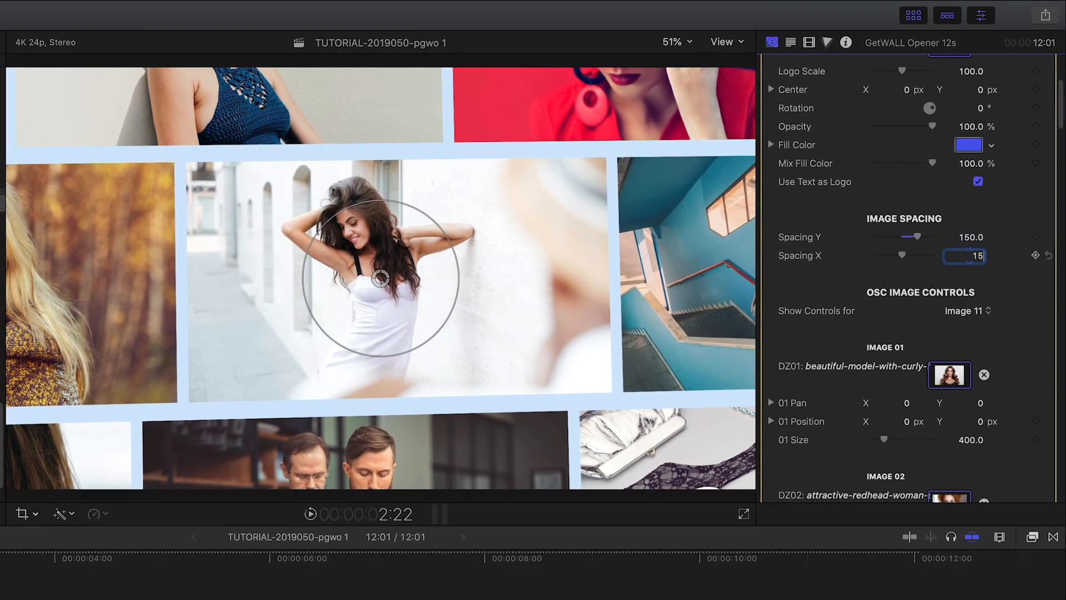
# - Set horizontal image Spacing X to 150.0 to match the vertical spacing
pyautogui.write('150.0')
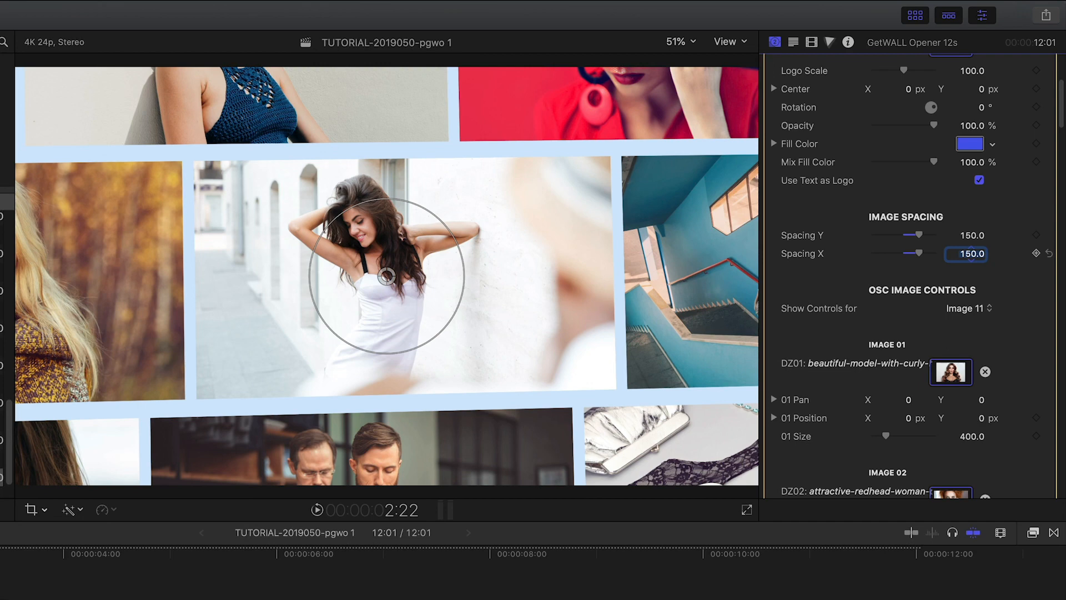